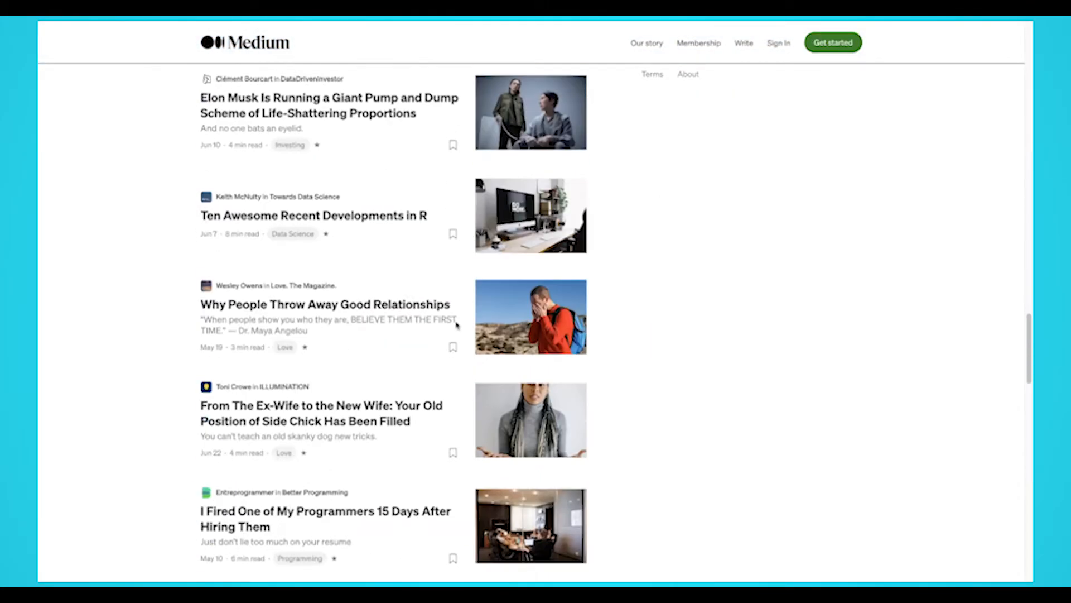
Leave the example projects and return to the ParseHub home dashboard of recent projects and runs.
scroll("down", 3)
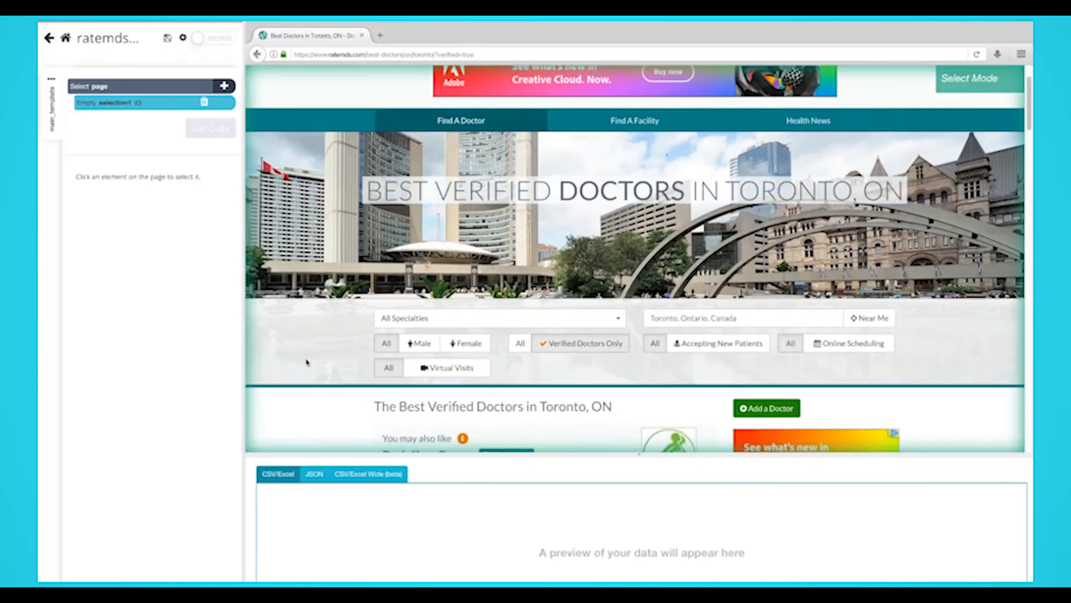
scroll("down", 3)
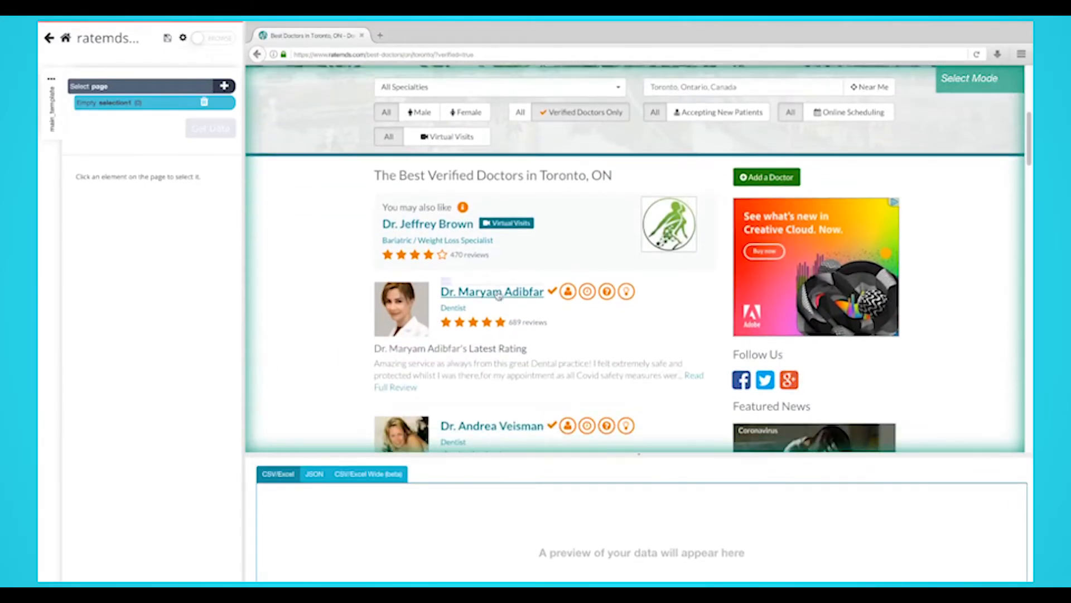
left_click(492, 292)
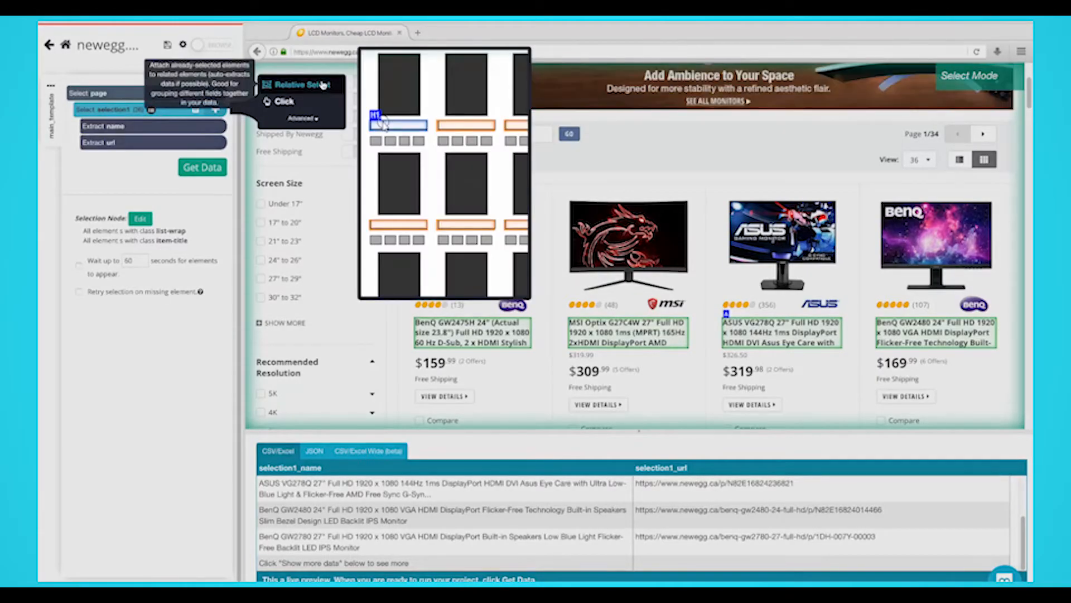
left_click(299, 84)
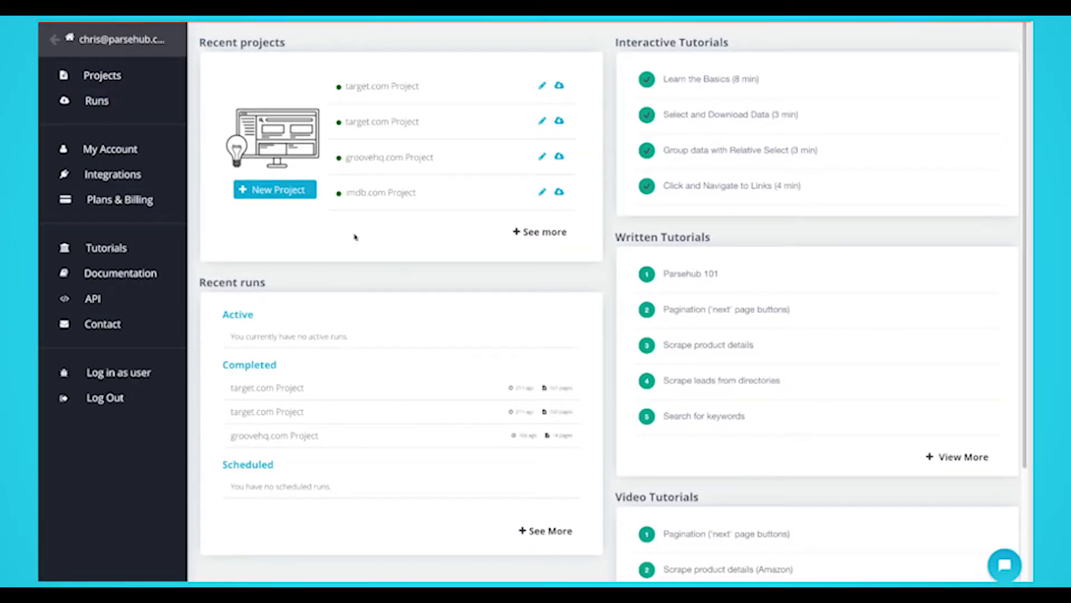
left_click(274, 190)
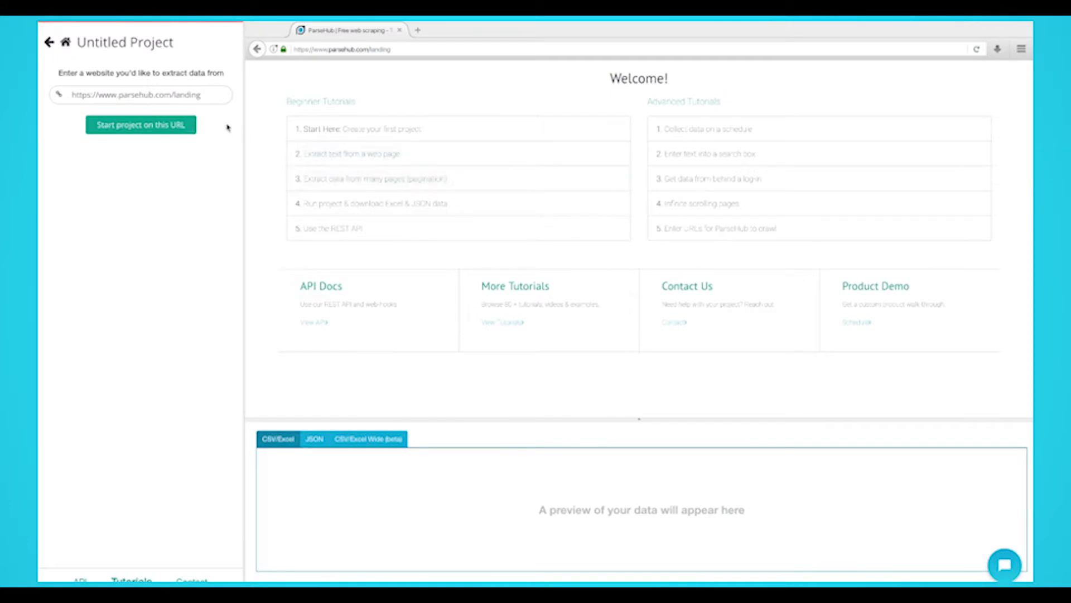
type("https://medium.com/")
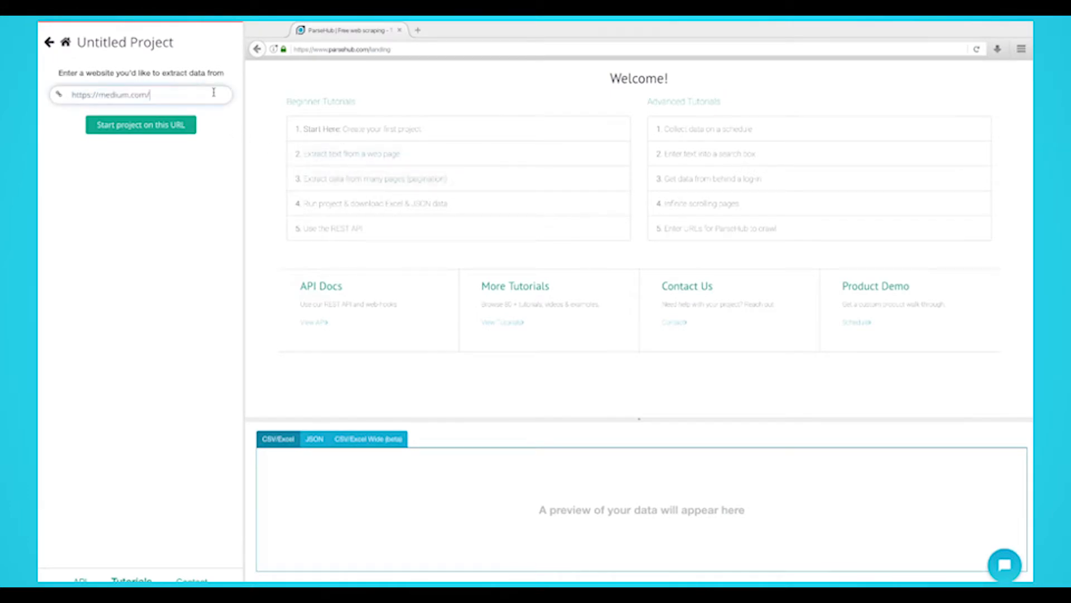
left_click(141, 124)
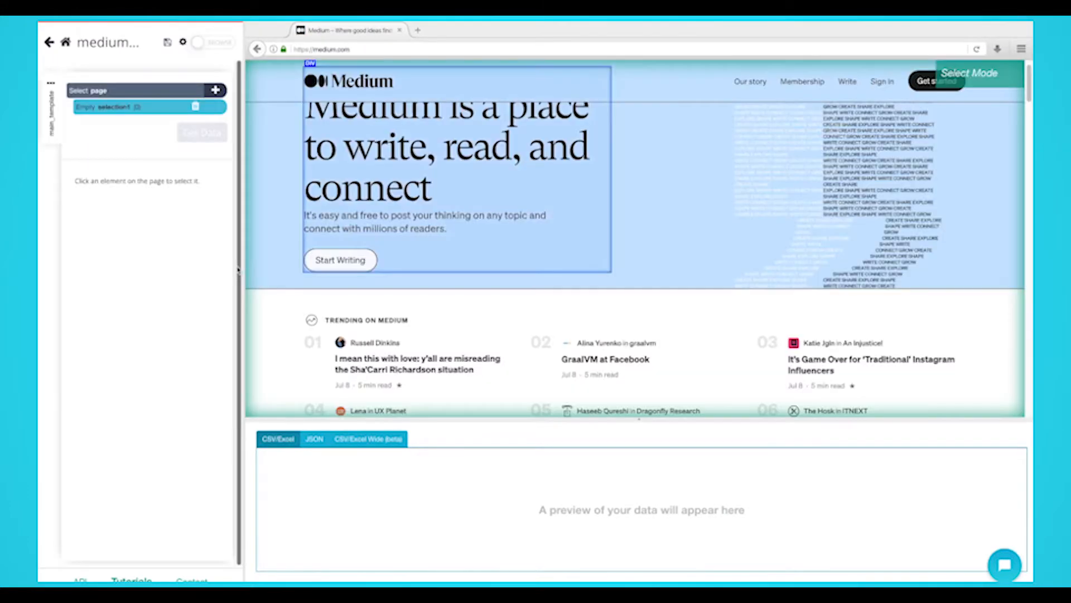
scroll("down", 3)
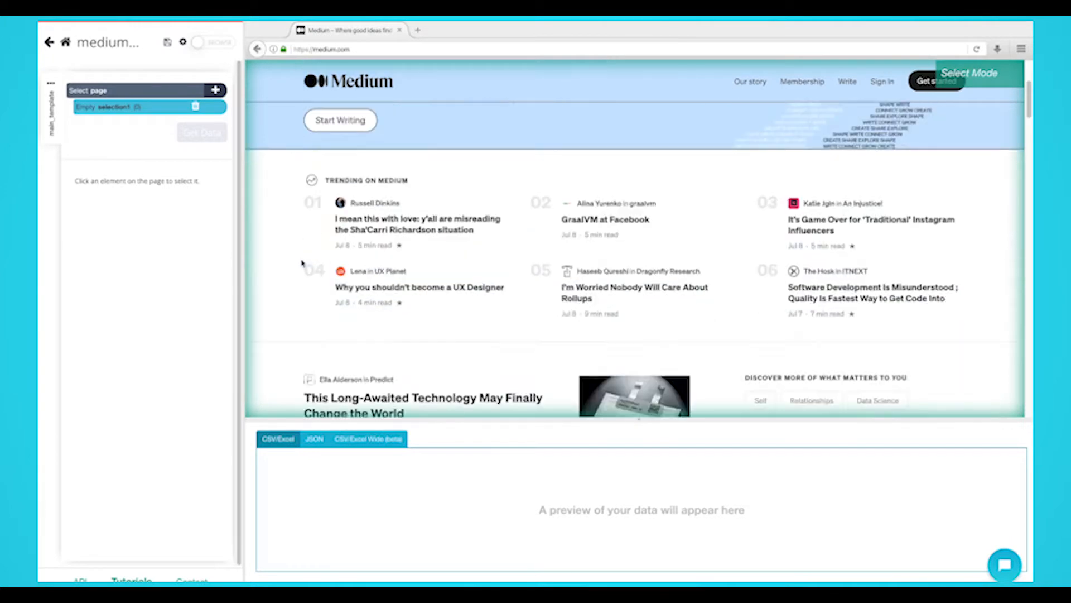
scroll("down", 3)
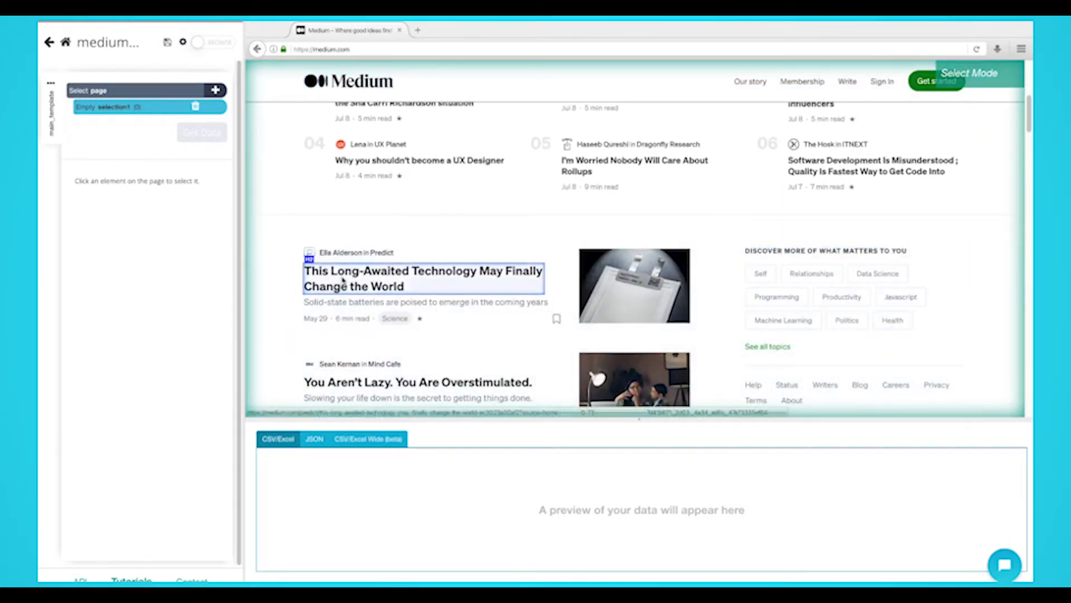
Select the Medium article headlines so each title and URL appears in the preview.
left_click(422, 278)
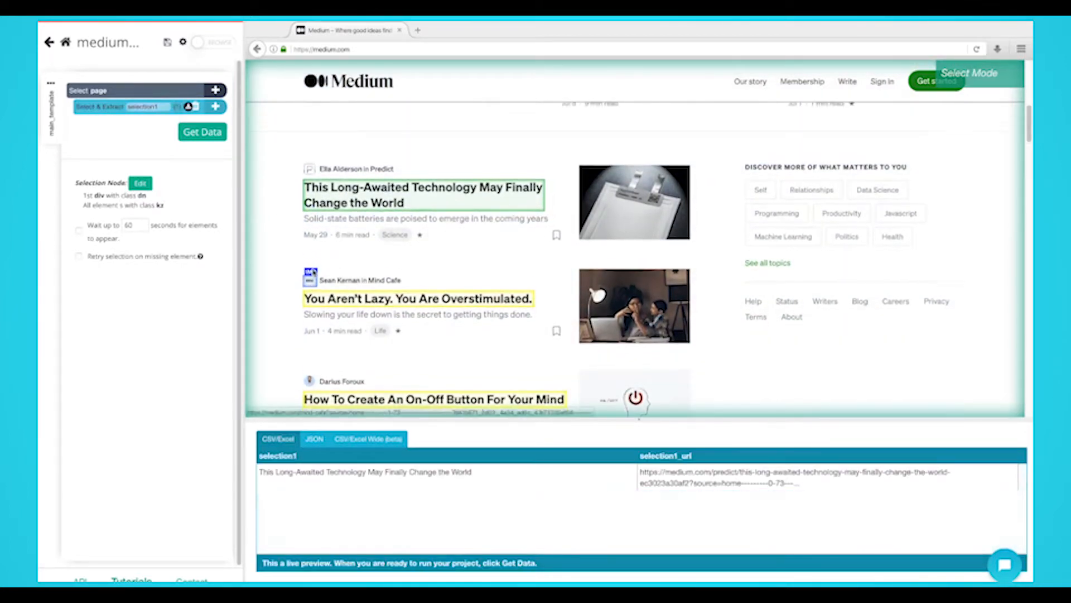
scroll("down", 3)
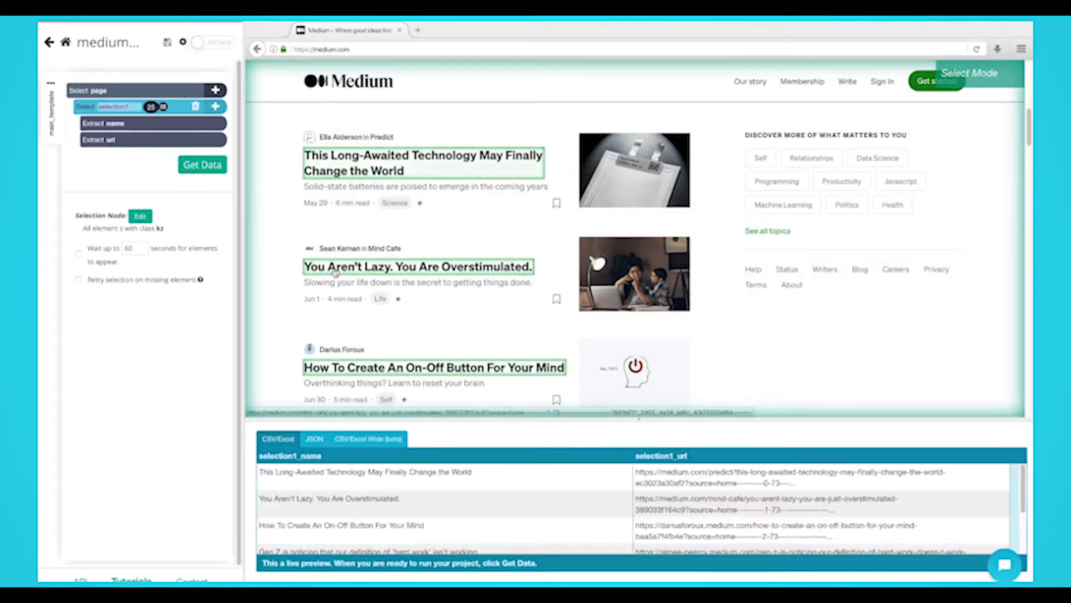
scroll("down", 3)
type("headline")
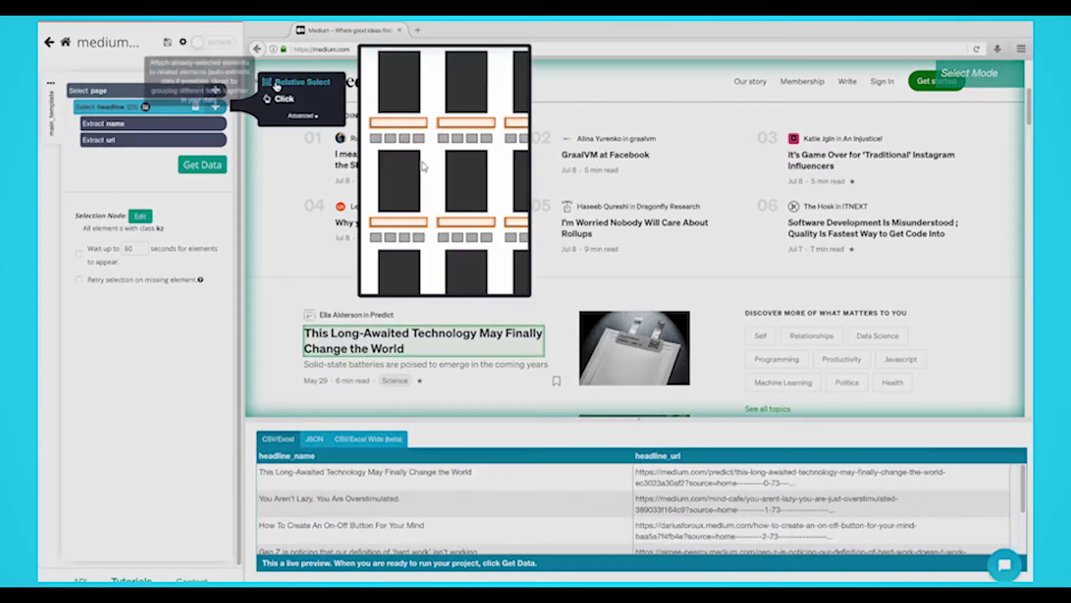
Relative-select each headline's subtitle as 'description', dropping its URL extraction.
left_click(299, 82)
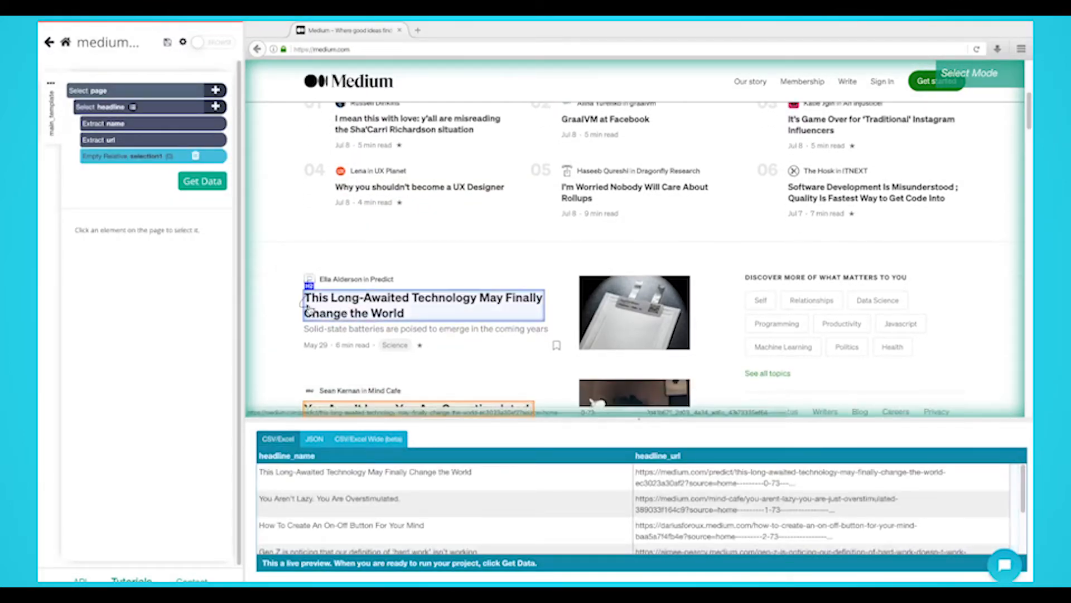
left_click(424, 328)
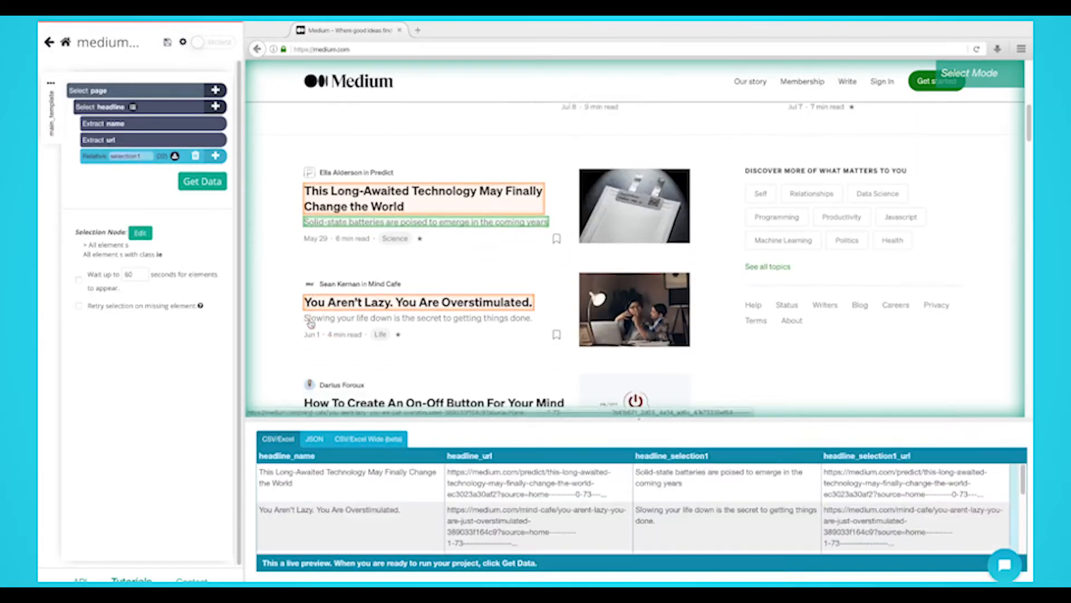
scroll("down", 3)
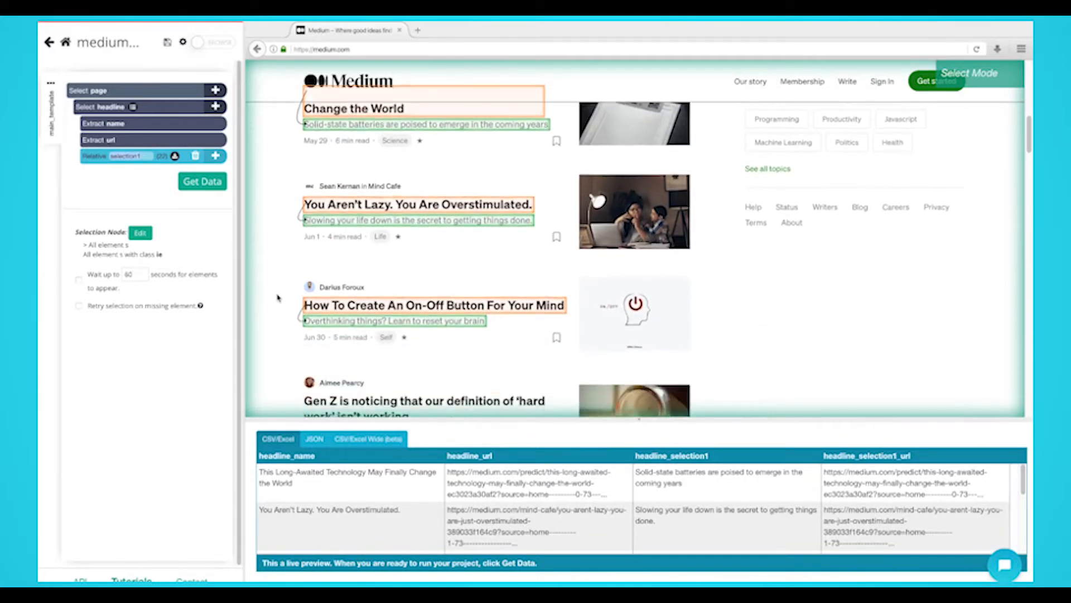
scroll("down", 3)
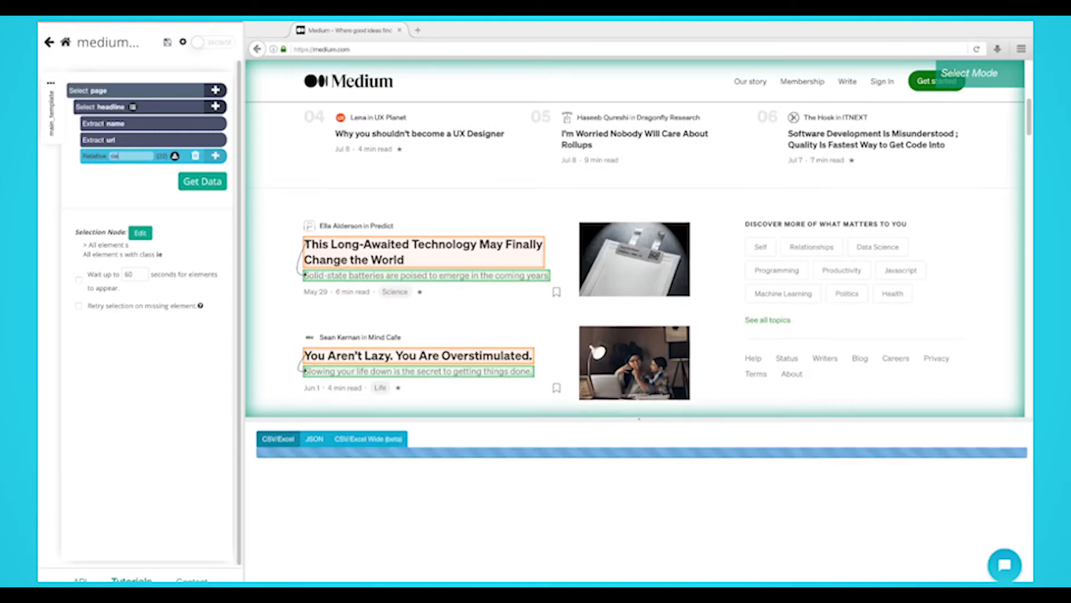
type("description")
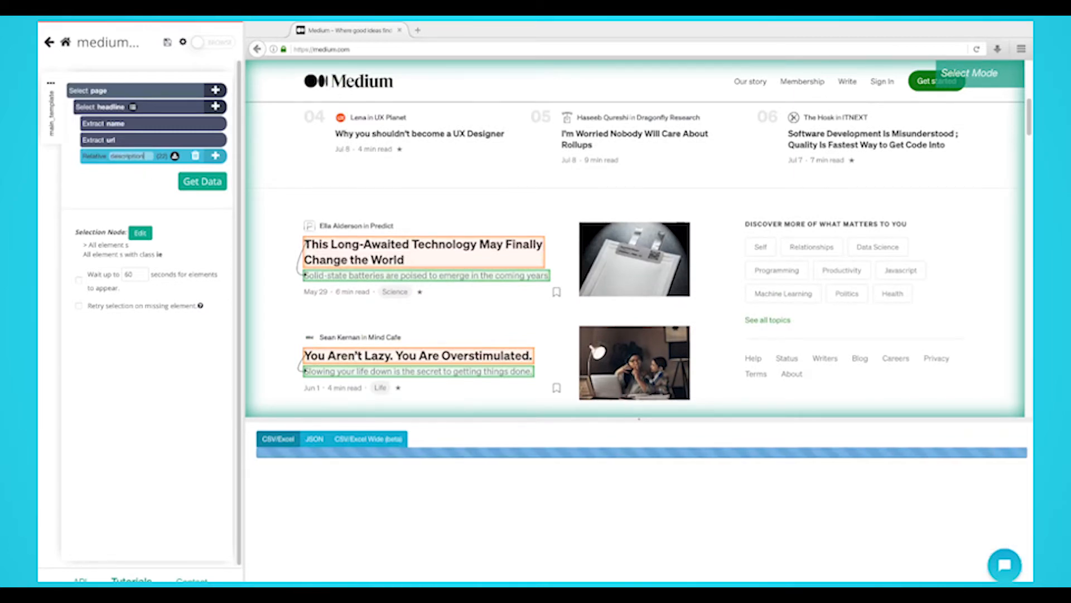
left_click(202, 181)
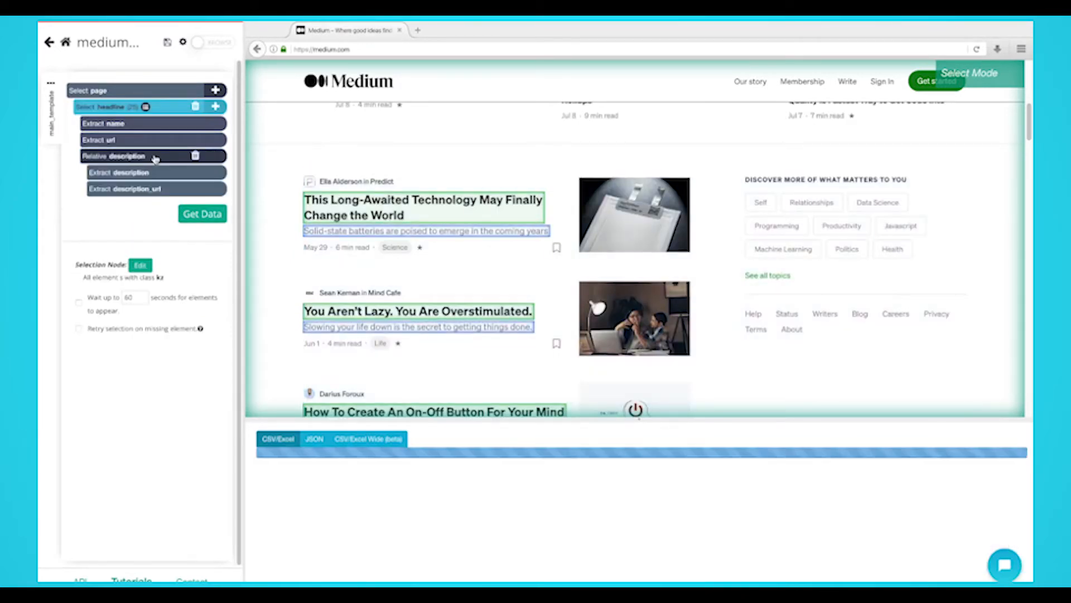
left_click(202, 213)
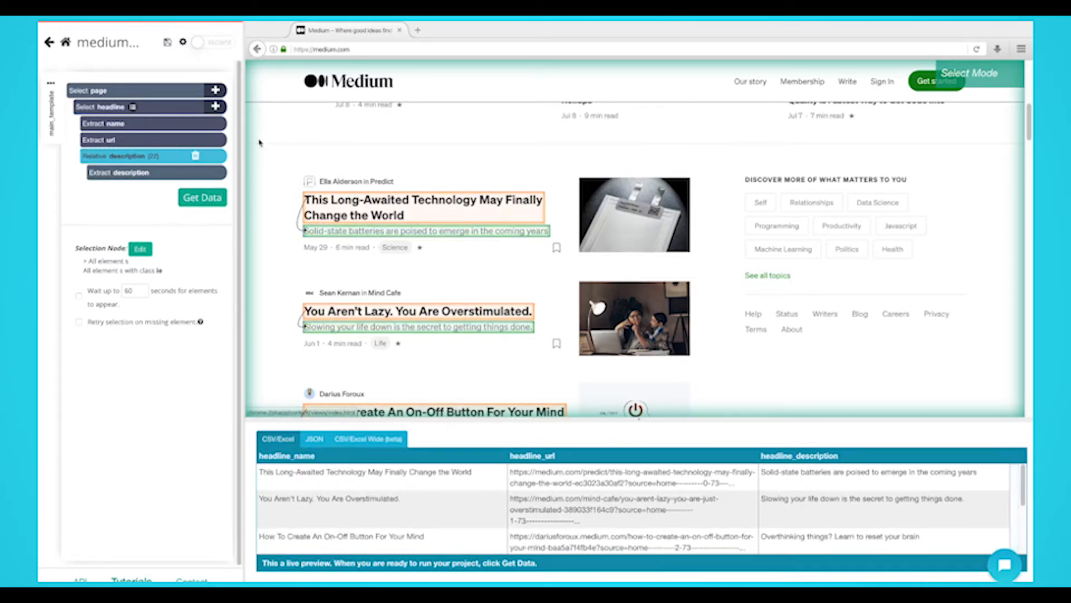
Begin another relative selection anchored on the first headline.
left_click(106, 107)
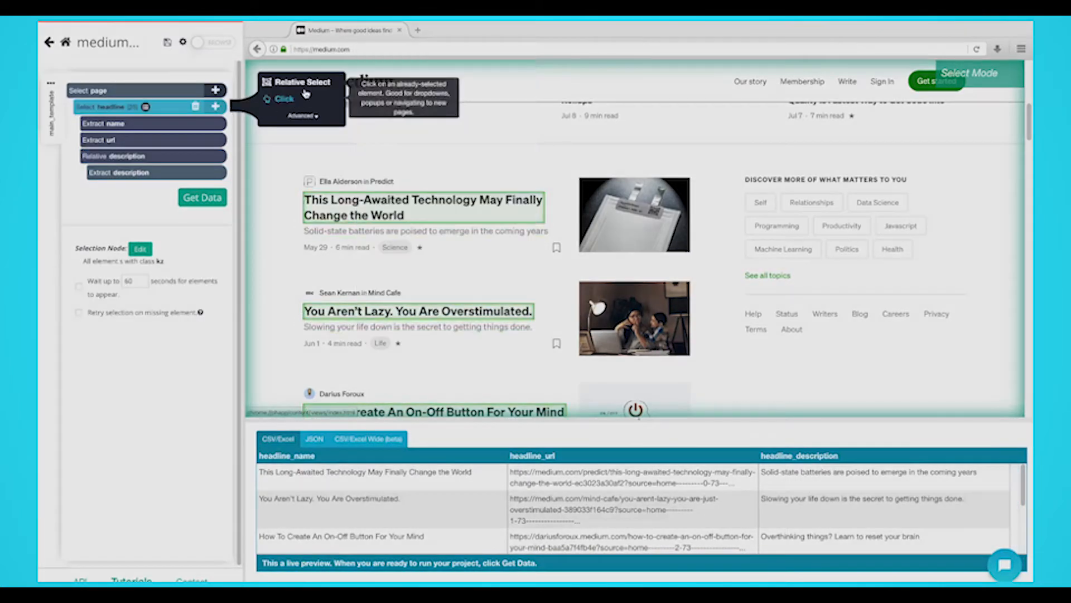
left_click(214, 107)
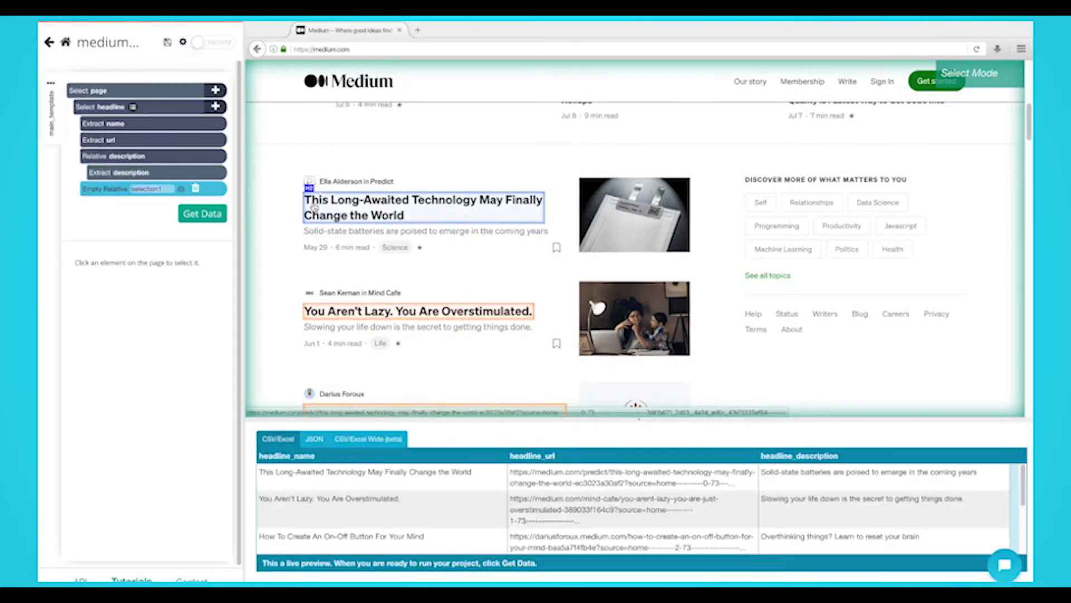
left_click(311, 248)
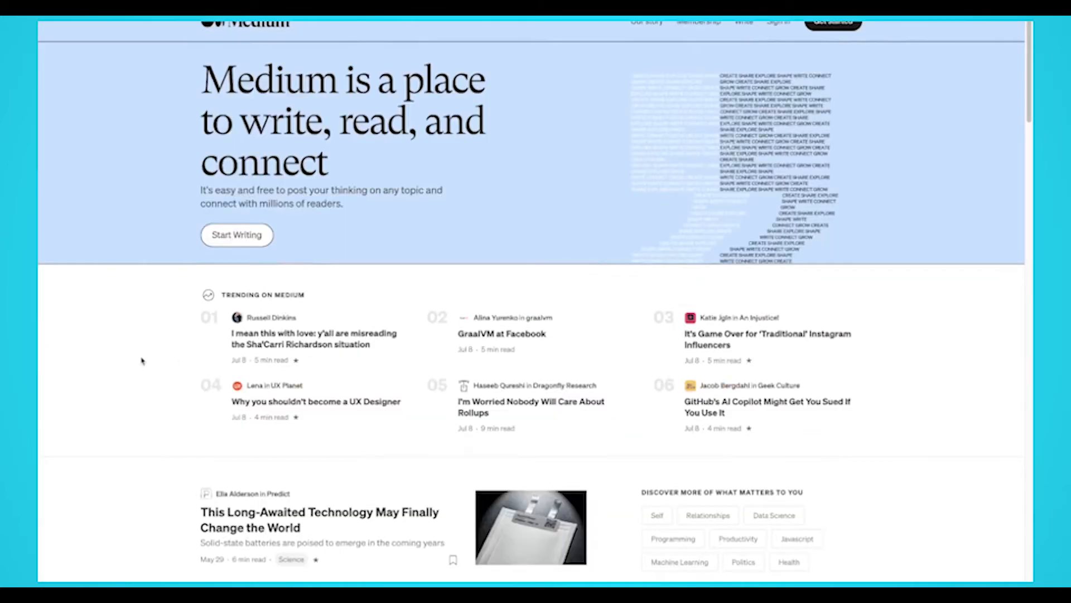
scroll("down", 3)
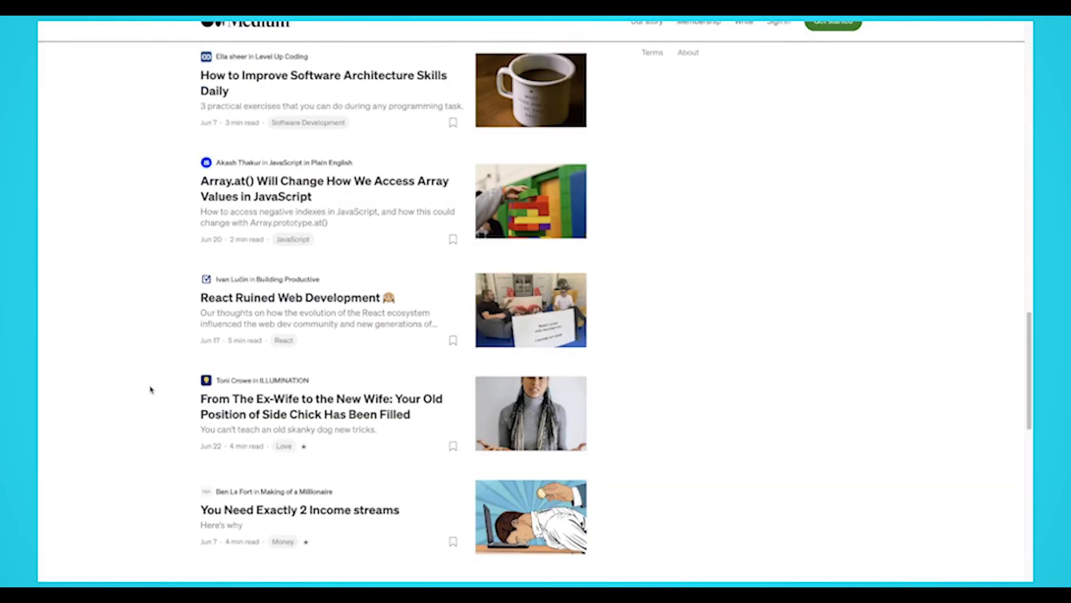
scroll("down", 3)
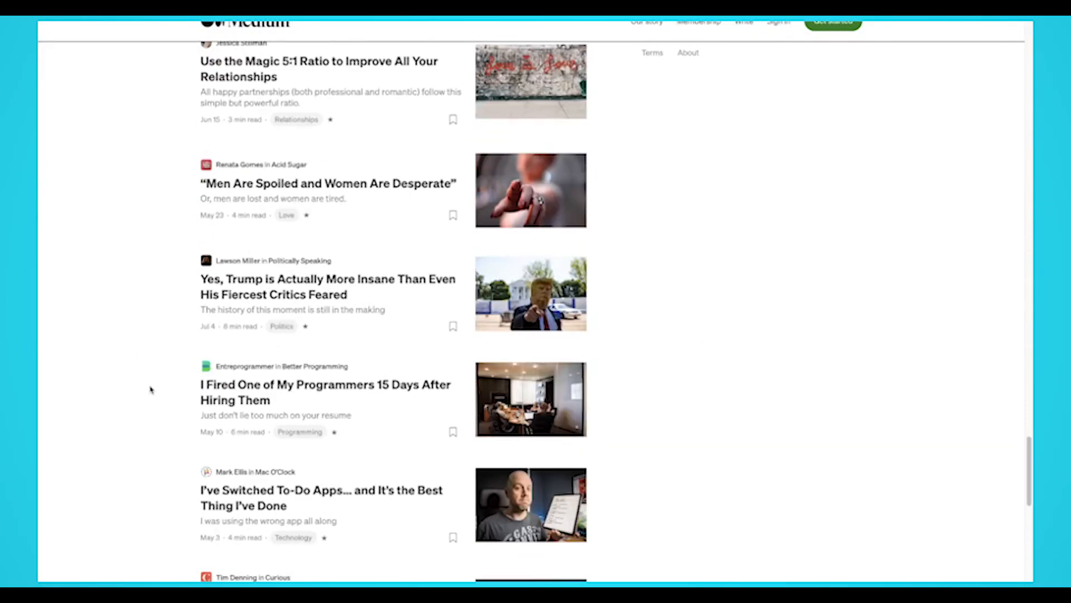
scroll("down", 3)
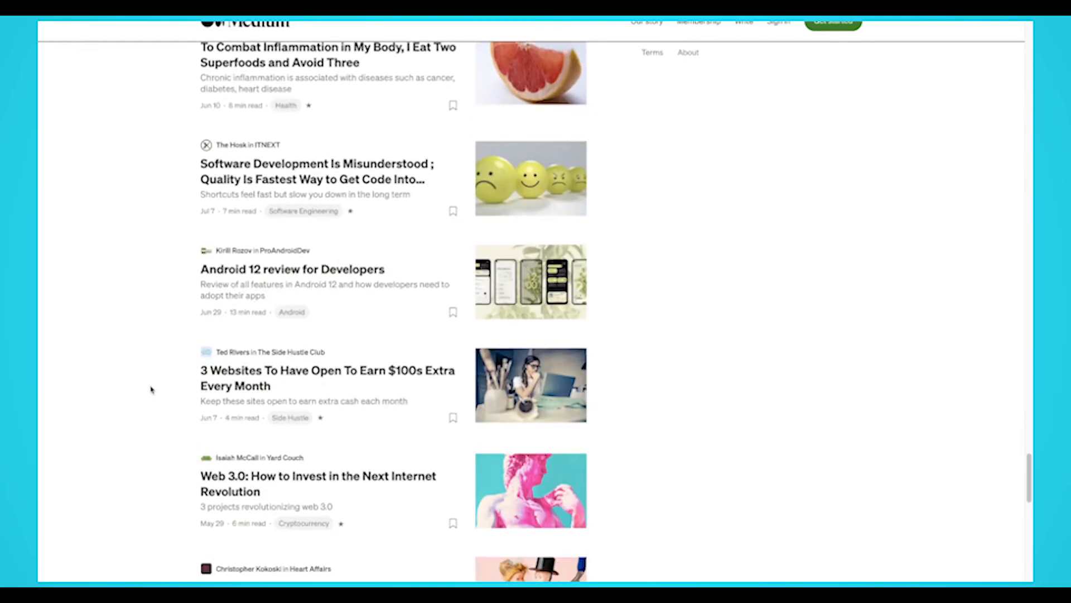
scroll("down", 3)
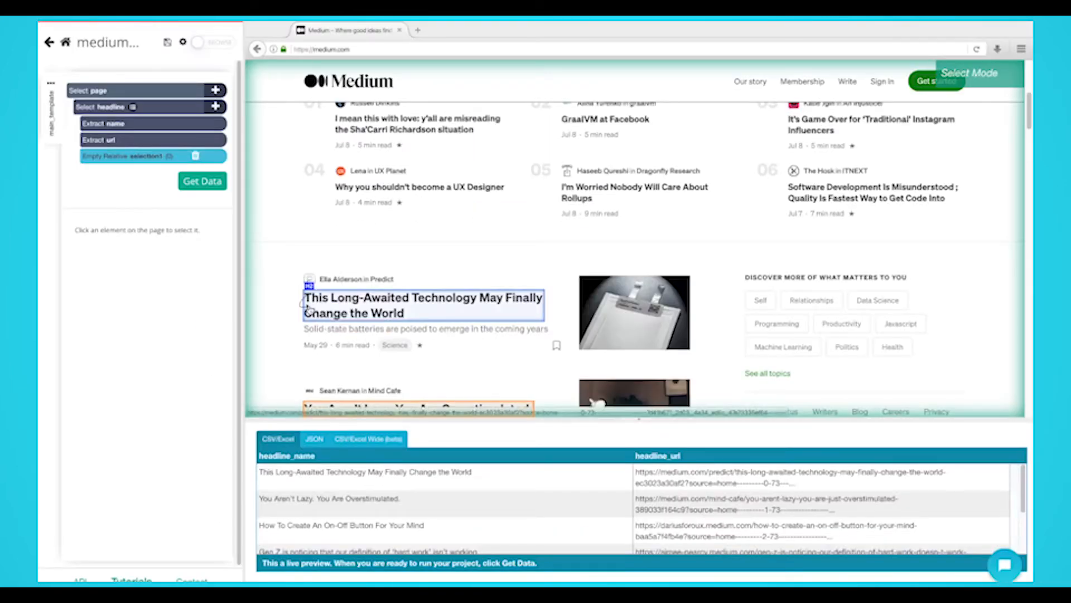
Capture the headline's date and author detail, then select the whole article feed container.
left_click(424, 328)
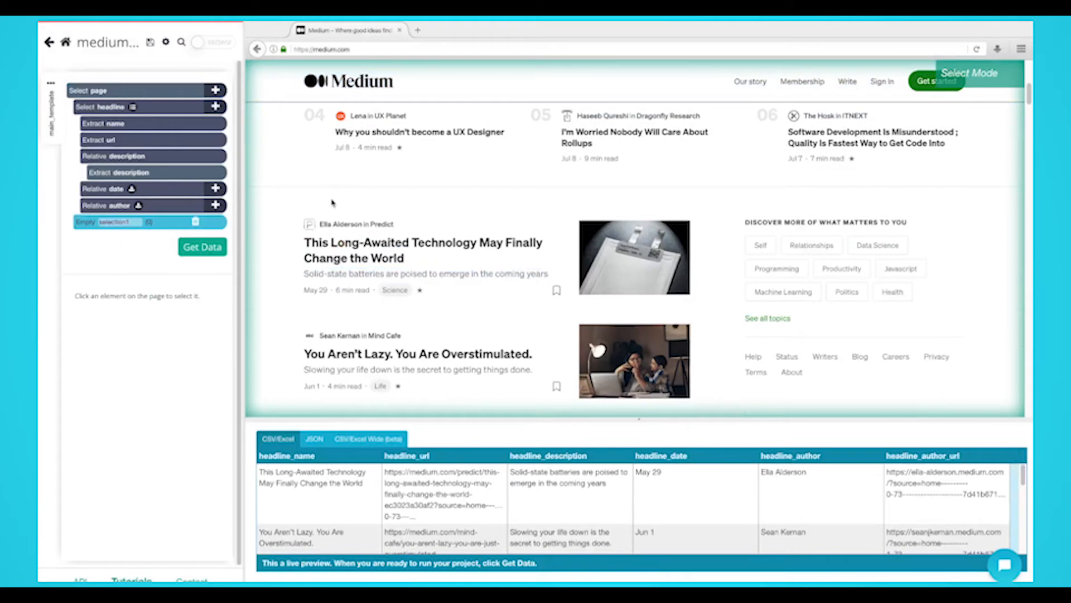
left_click(428, 250)
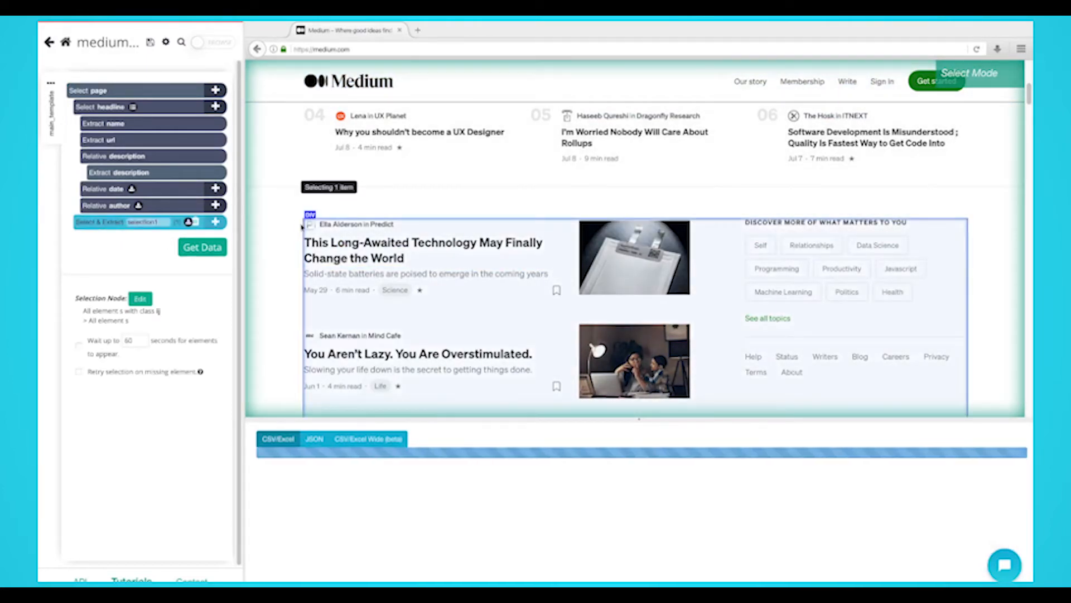
left_click(202, 247)
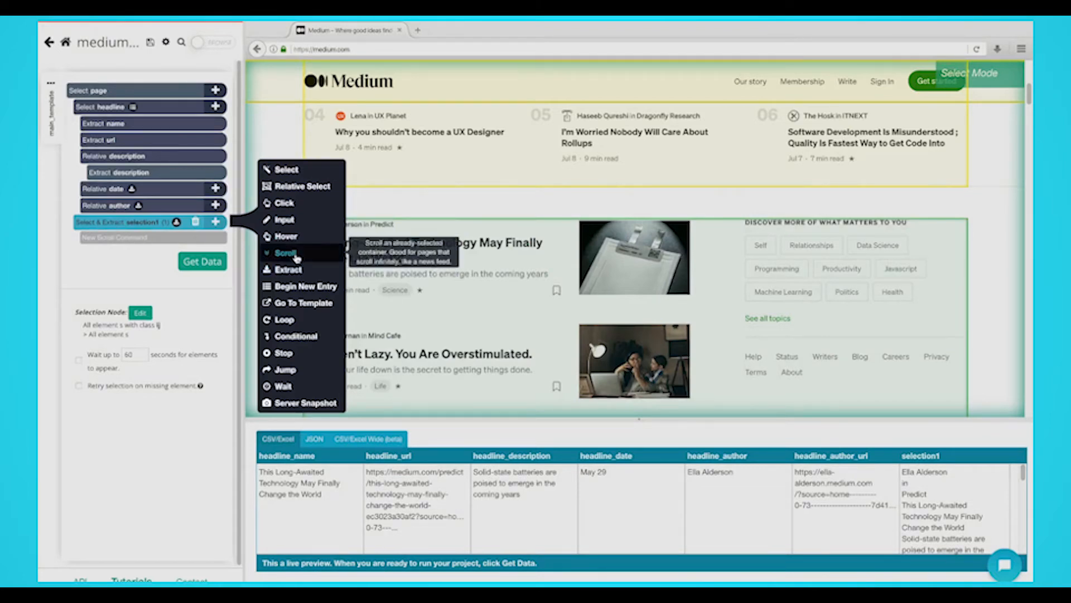
Add a Scroll command on the feed repeating 5 times, aligned to the bottom.
left_click(287, 253)
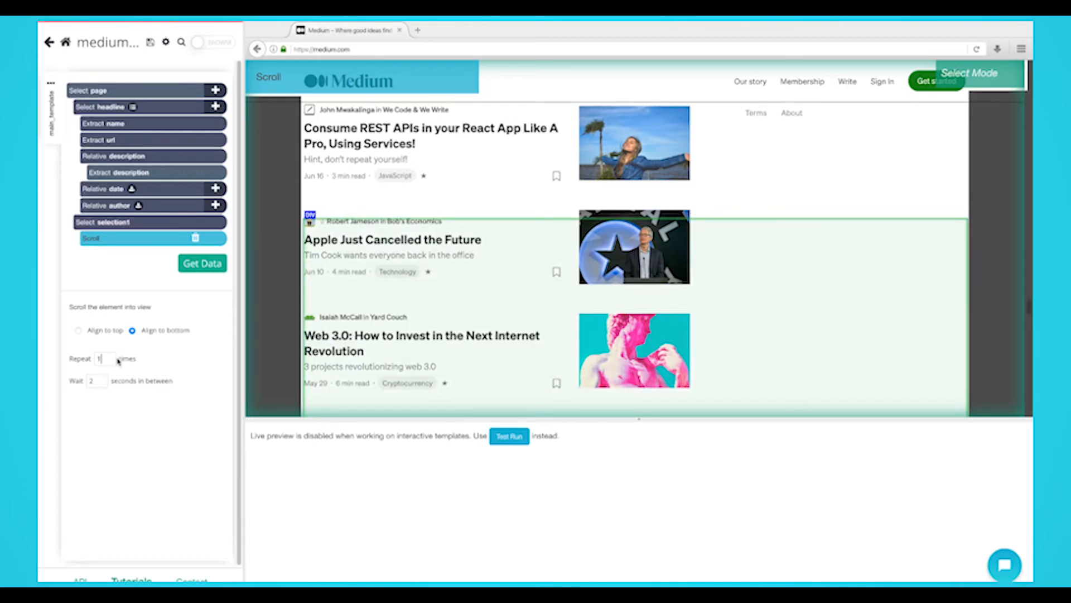
type("5")
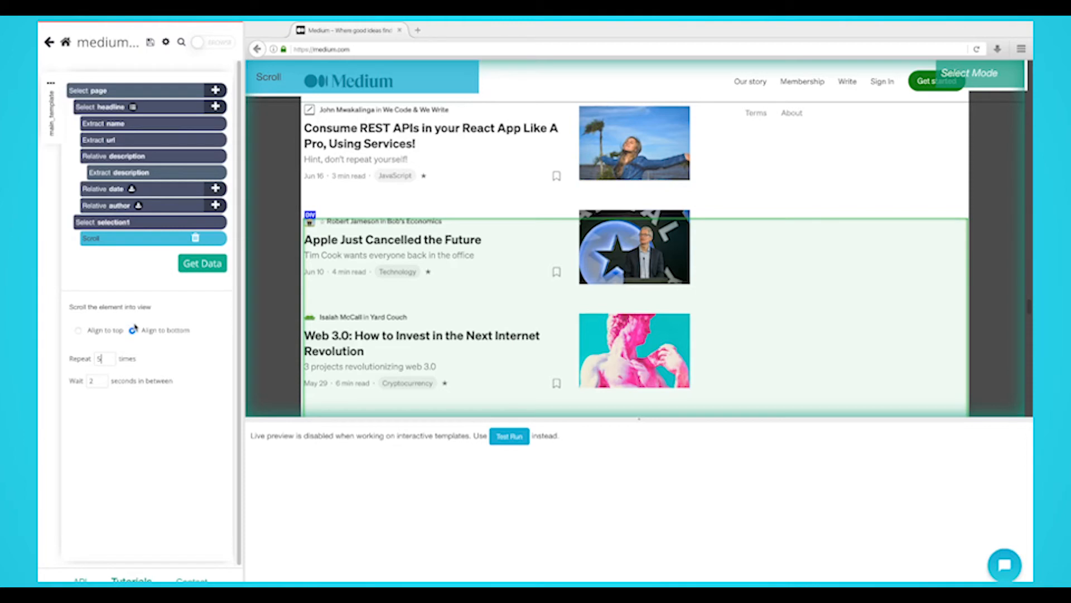
left_click(135, 330)
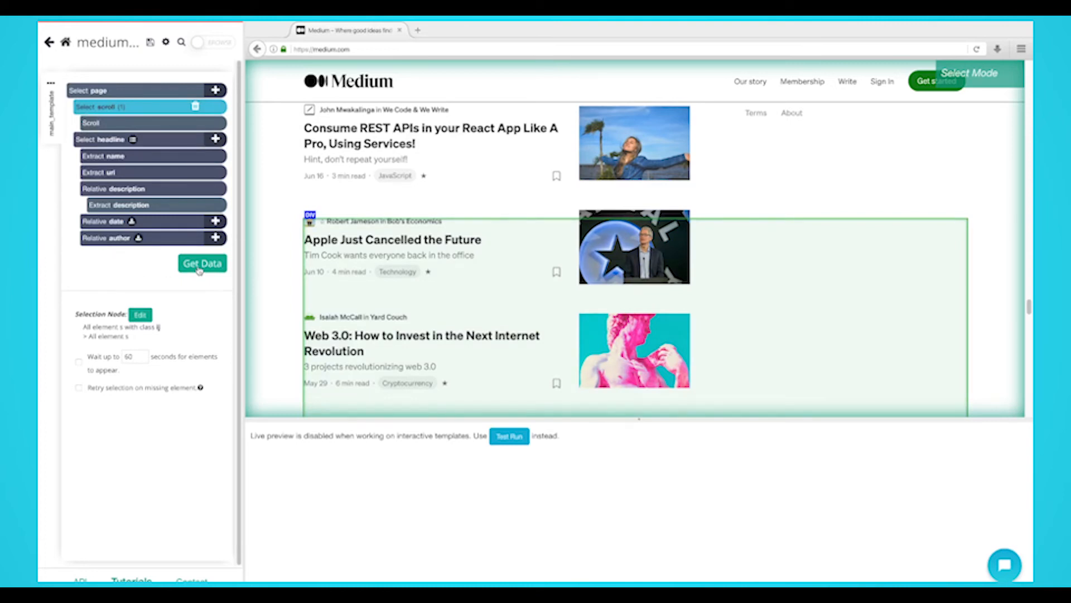
Run the Medium project once on ParseHub's servers via Get Data.
left_click(202, 263)
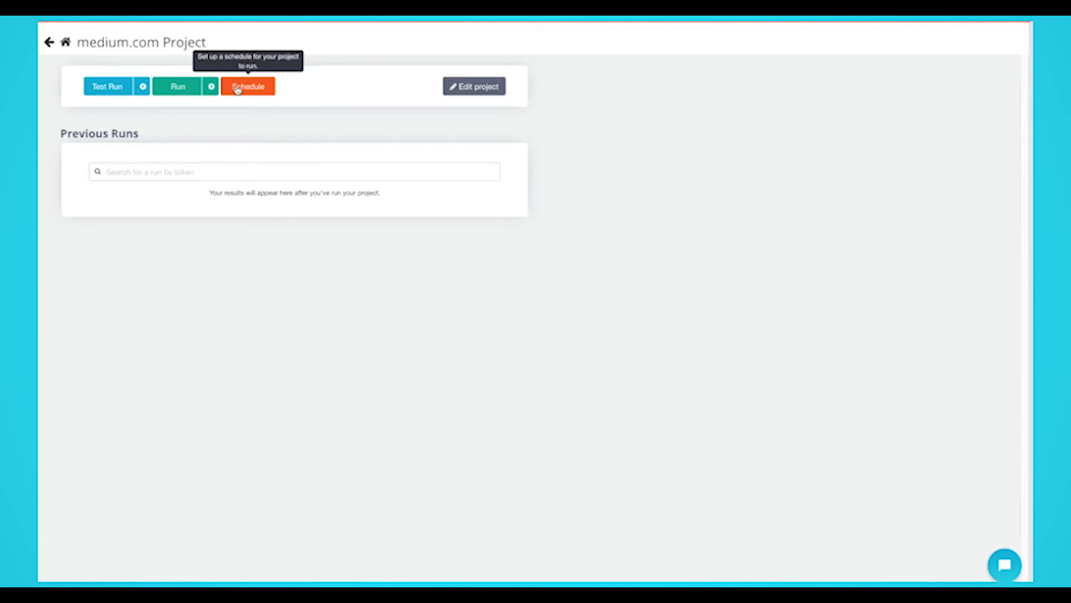
mouse_move(122, 108)
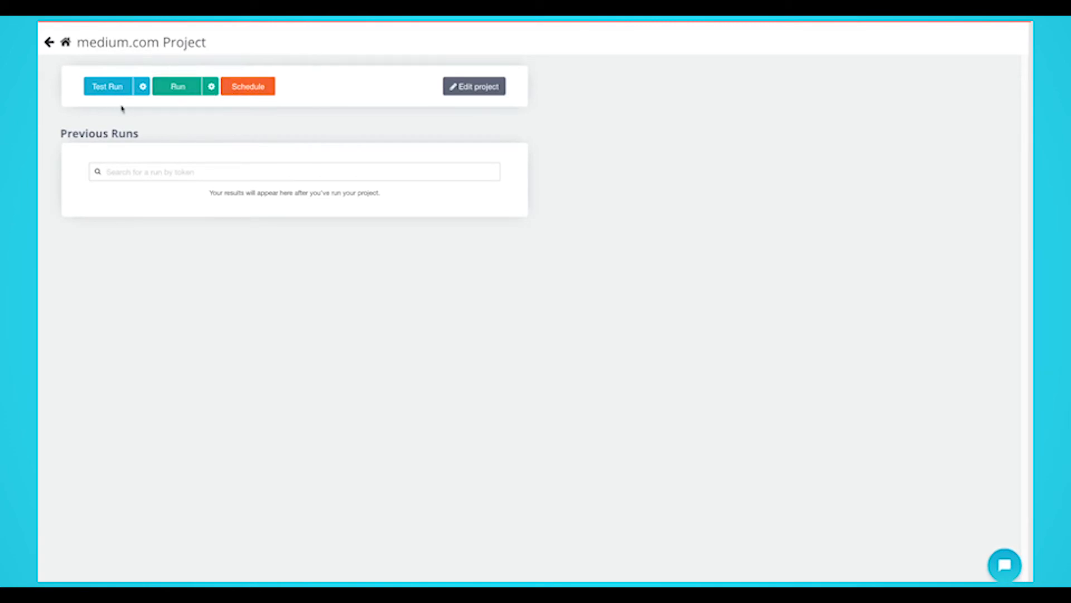
mouse_move(107, 86)
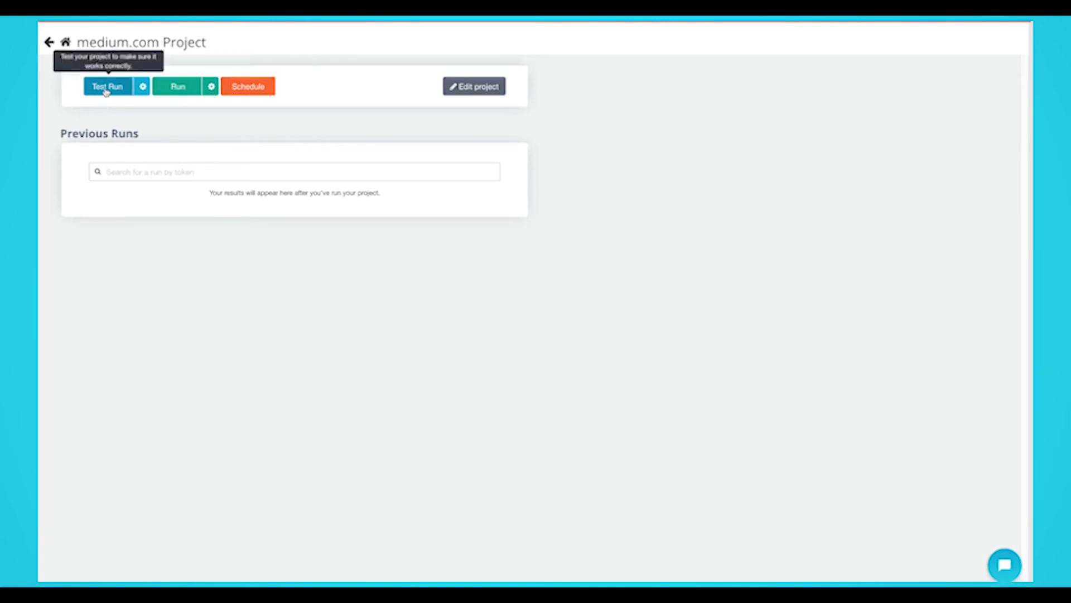
mouse_move(176, 106)
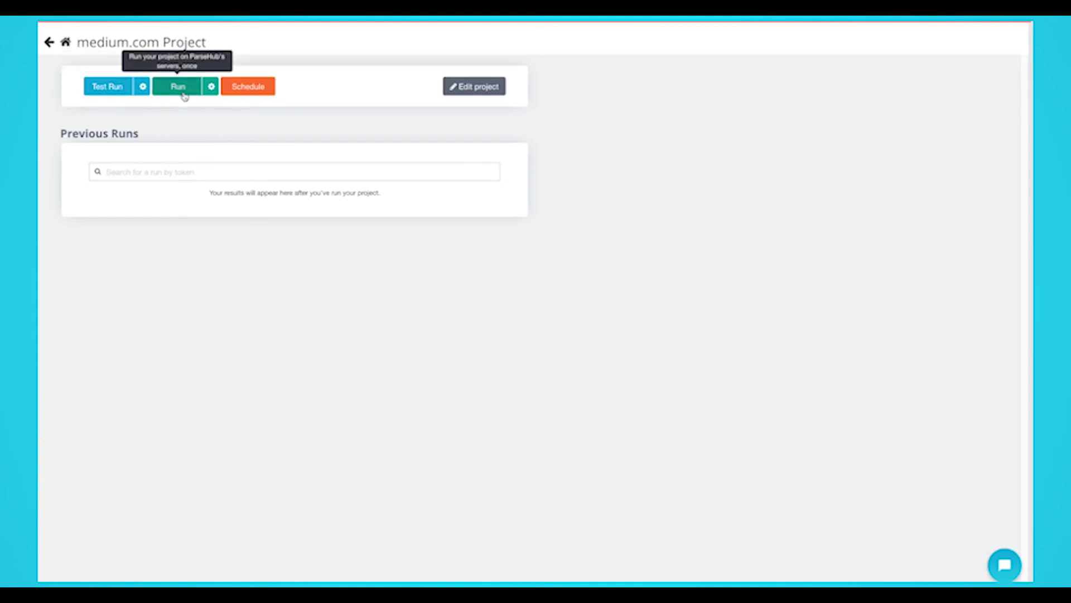
left_click(177, 86)
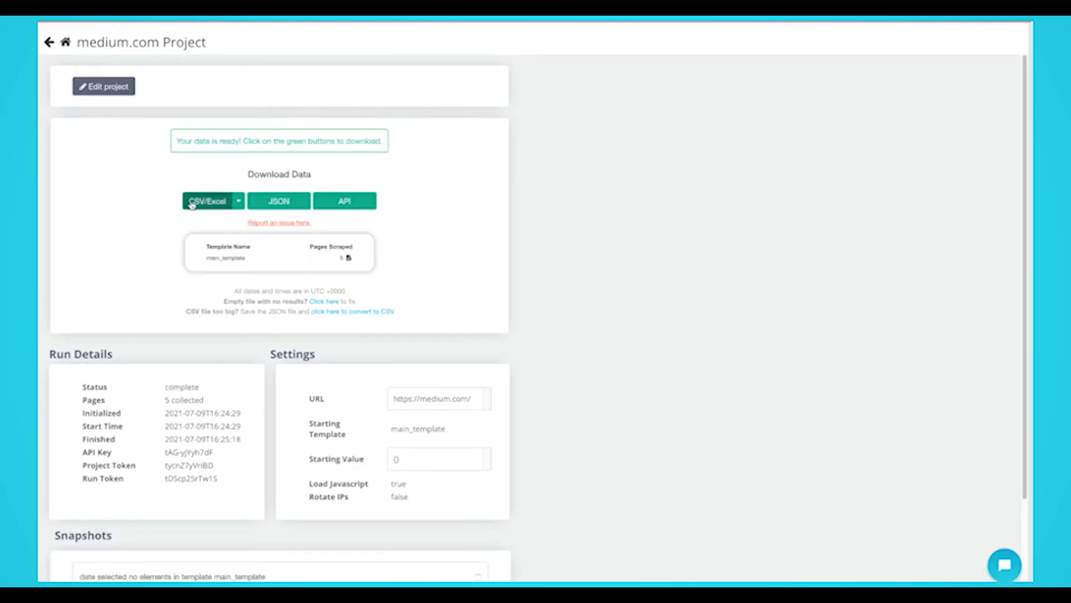
Download the scraped Medium data as CSV.
left_click(208, 200)
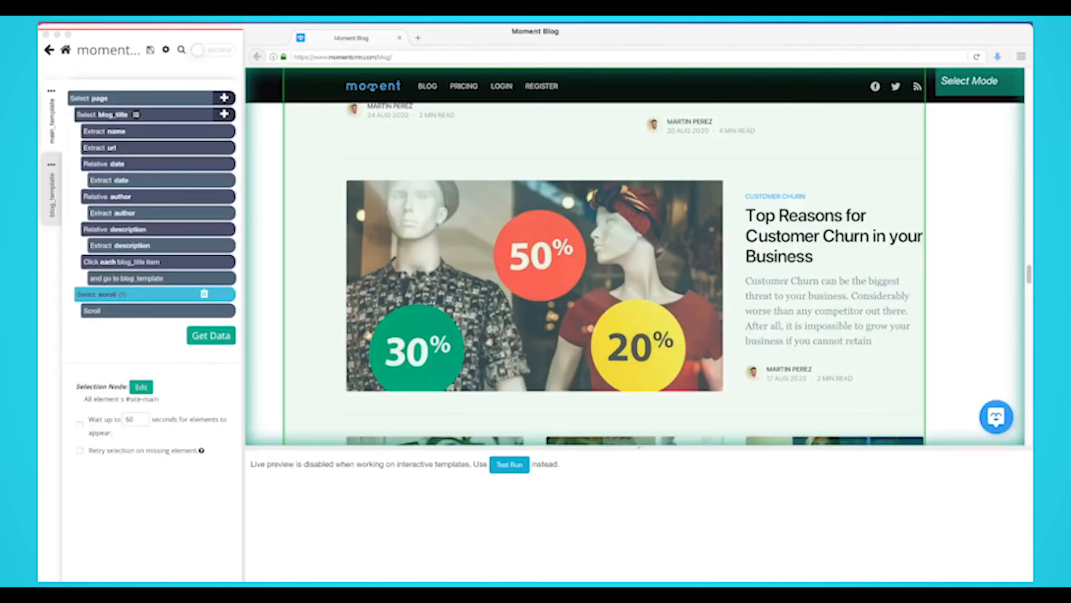
mouse_move(39, 355)
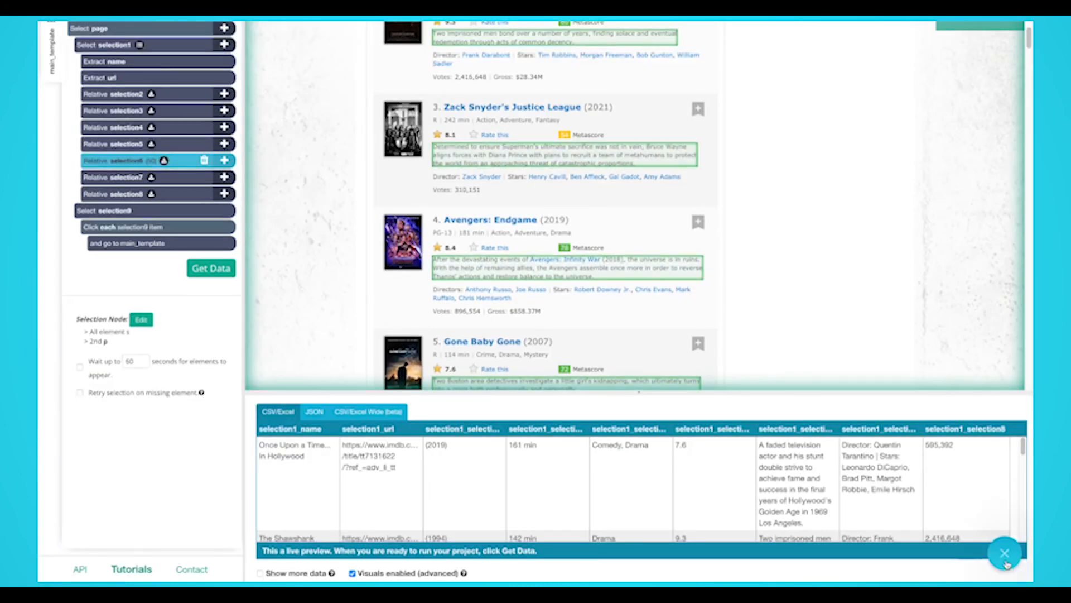
Open the support chat and start typing 'hey im just ju'.
left_click(1004, 552)
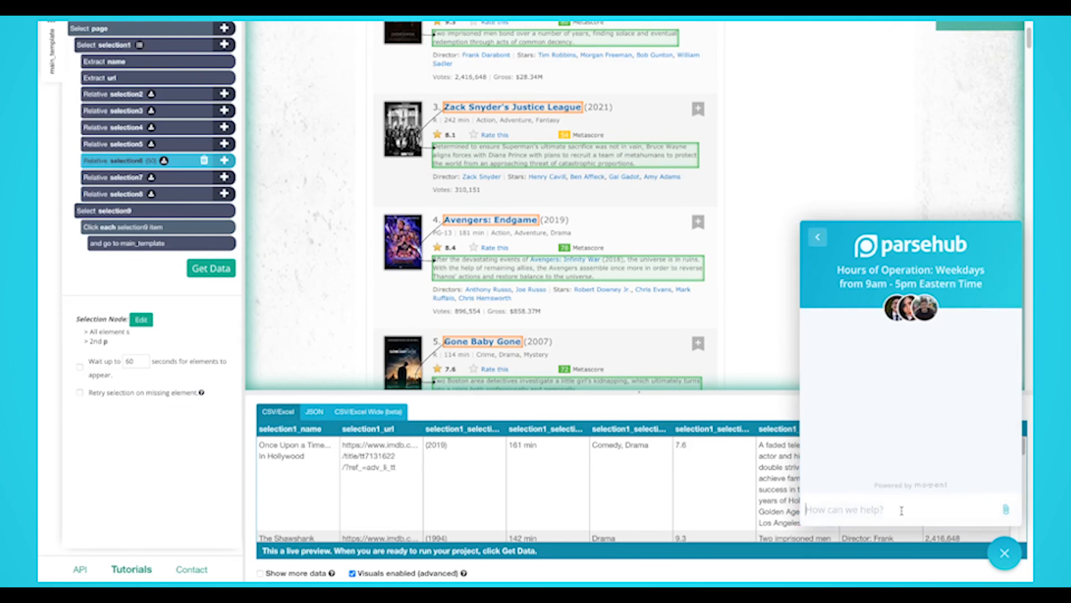
type("hey im just ju")
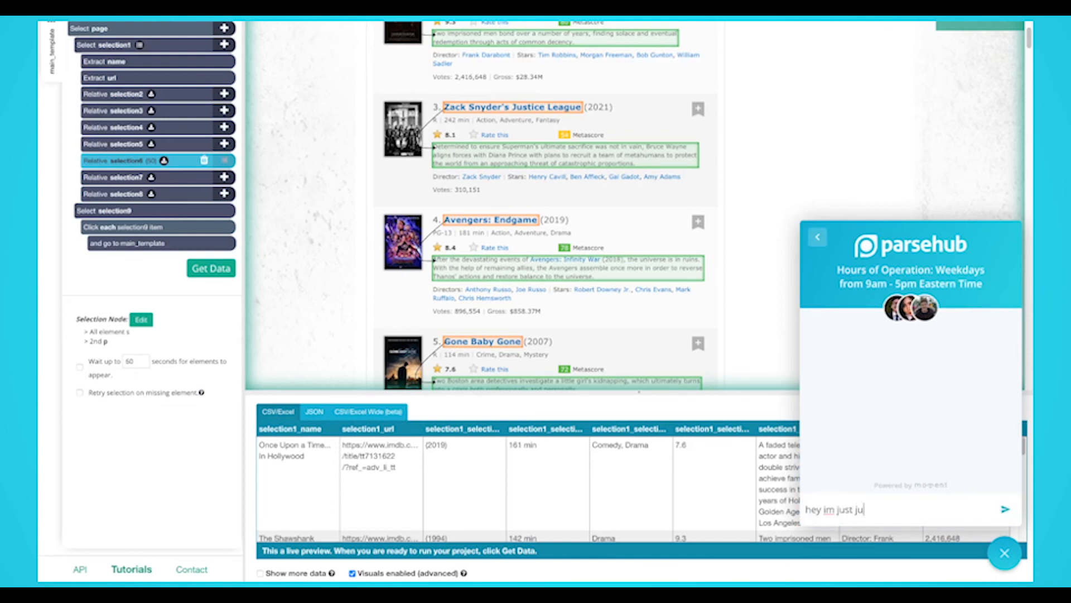